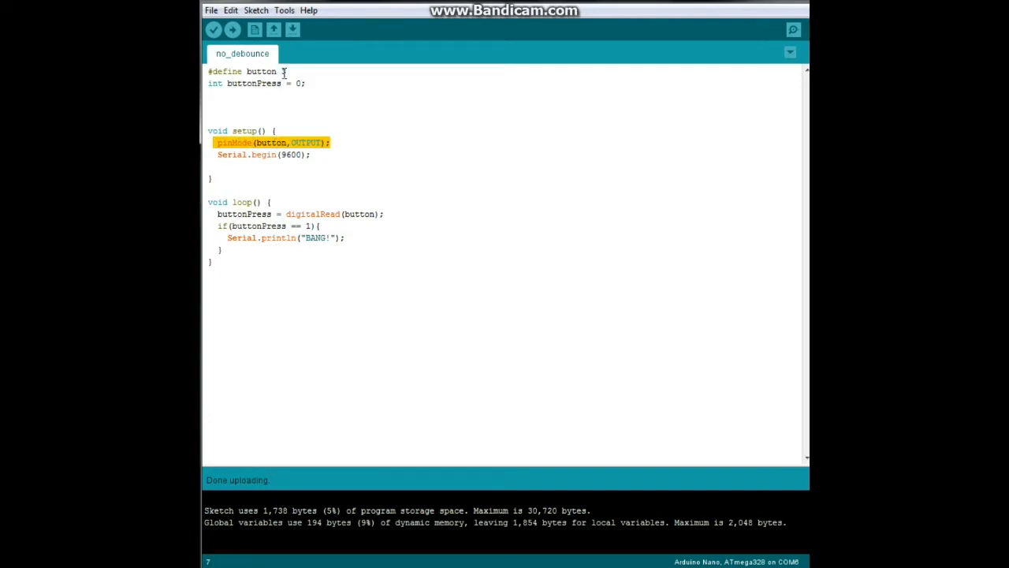
- Define button as pin 3 in no_debounce and review the setup() and loop() code
type("3")
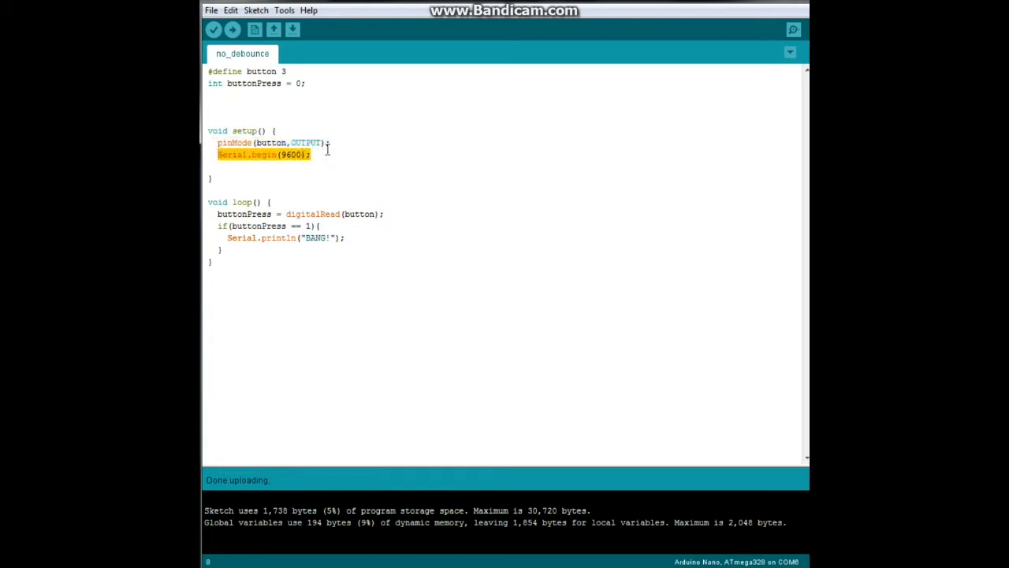
mouse_move(265, 201)
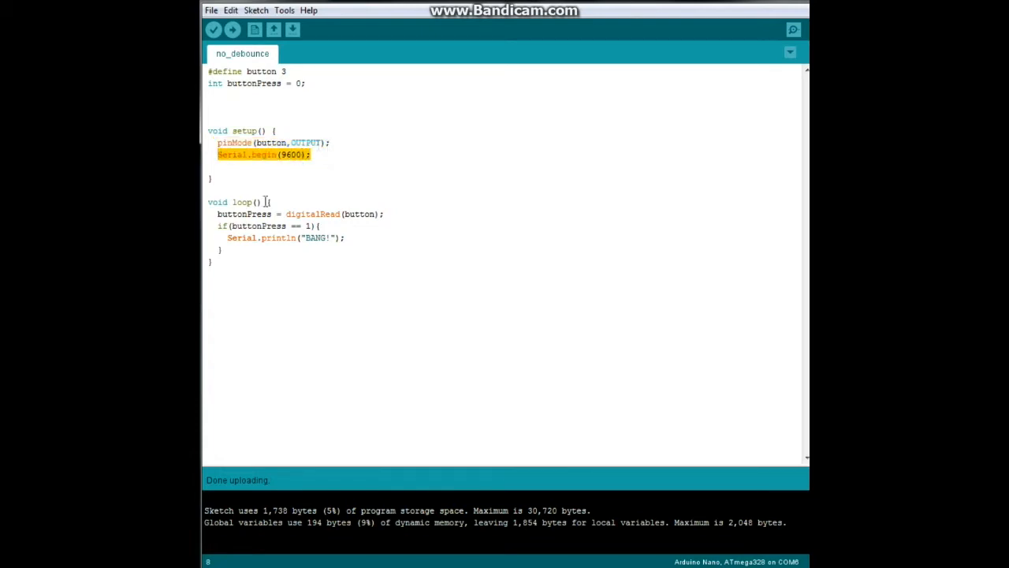
double_click(232, 202)
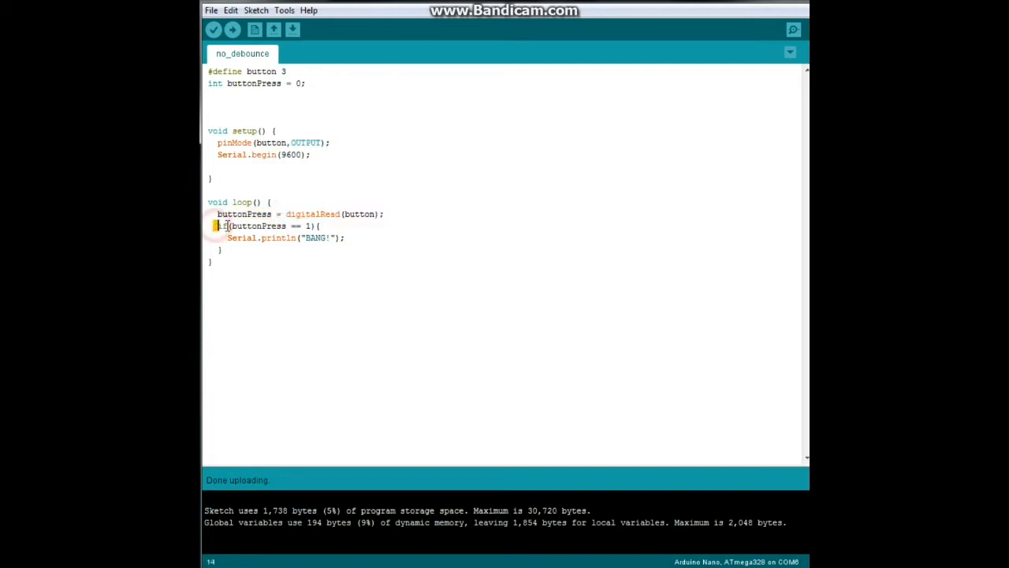
double_click(256, 226)
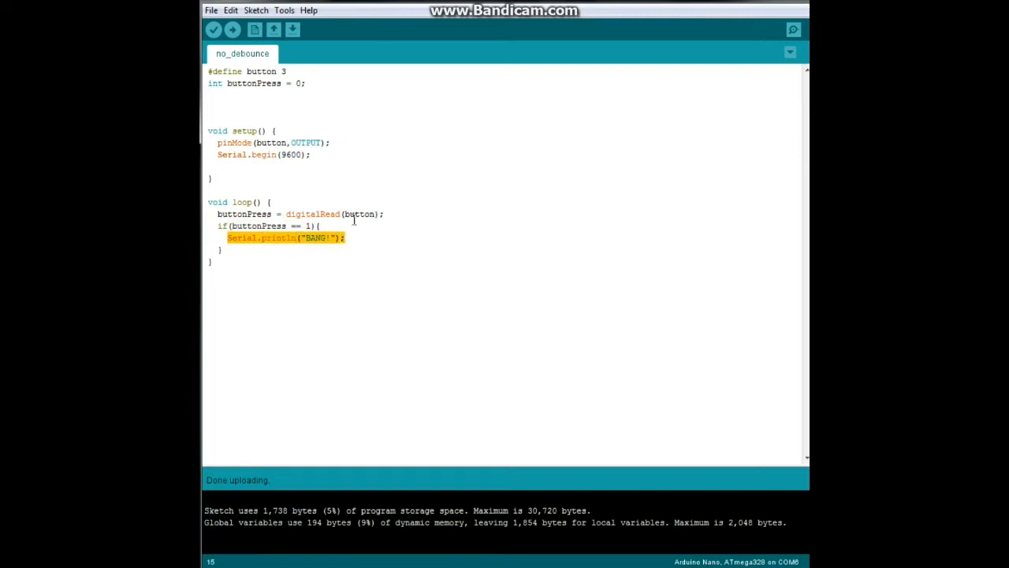
mouse_move(793, 30)
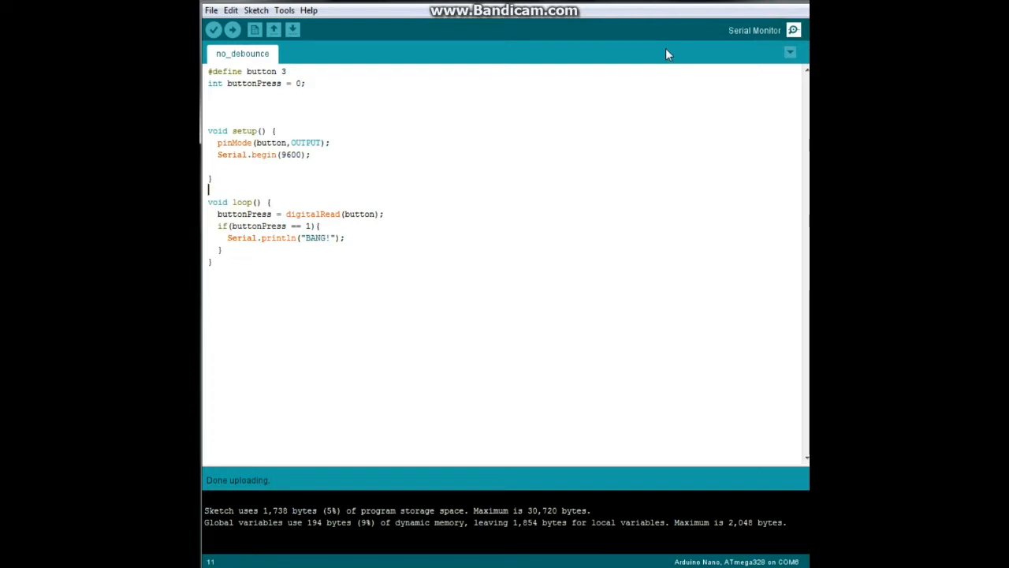
- Open the COM6 serial monitor and scroll through the repeated BANG! output
left_click(793, 30)
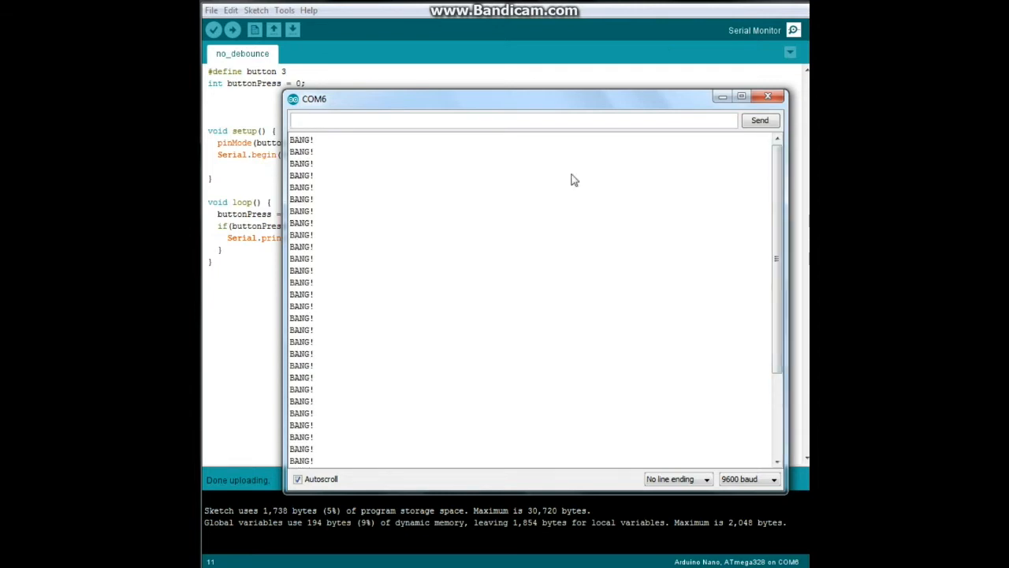
mouse_move(313, 148)
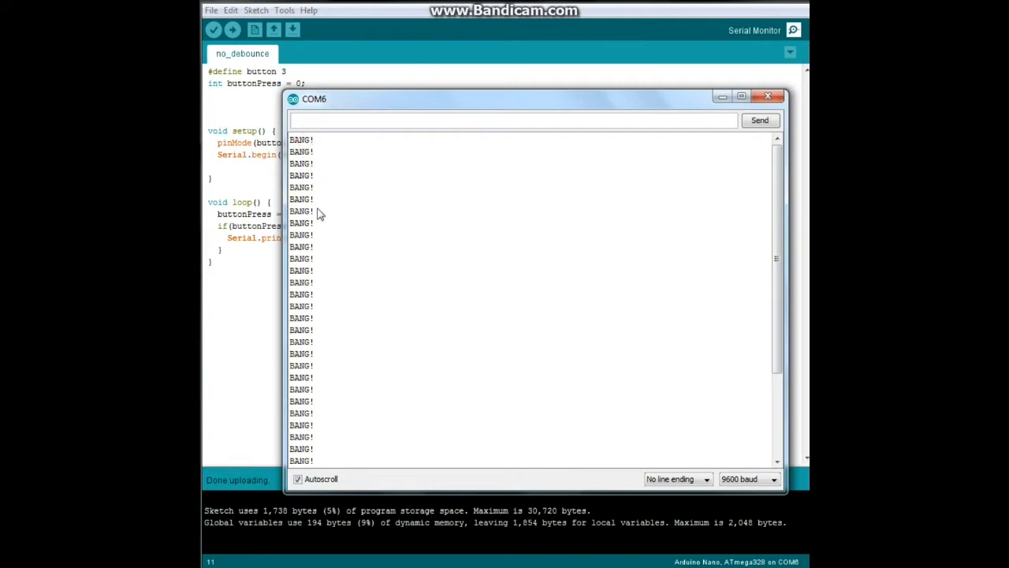
mouse_move(306, 175)
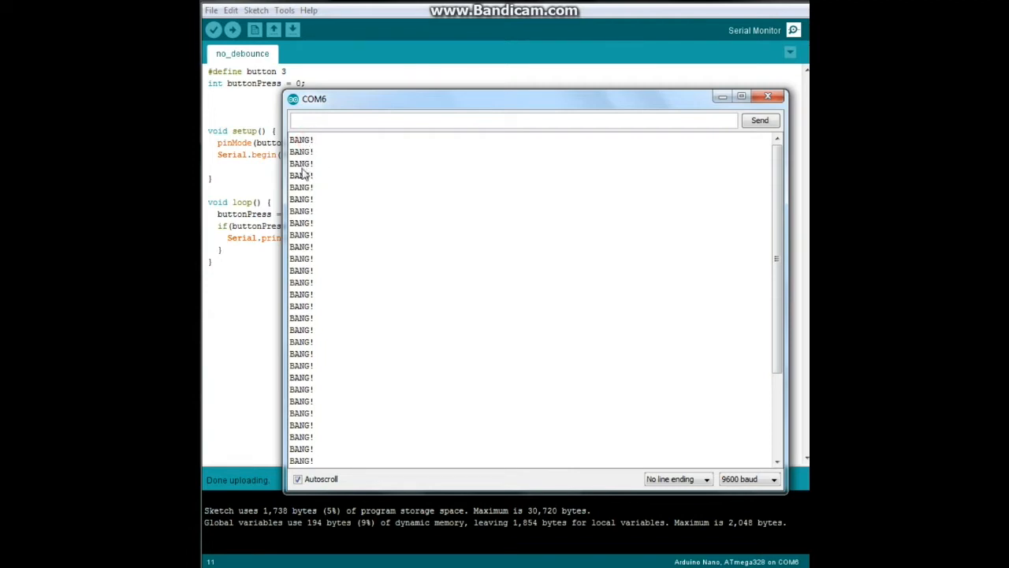
mouse_move(306, 258)
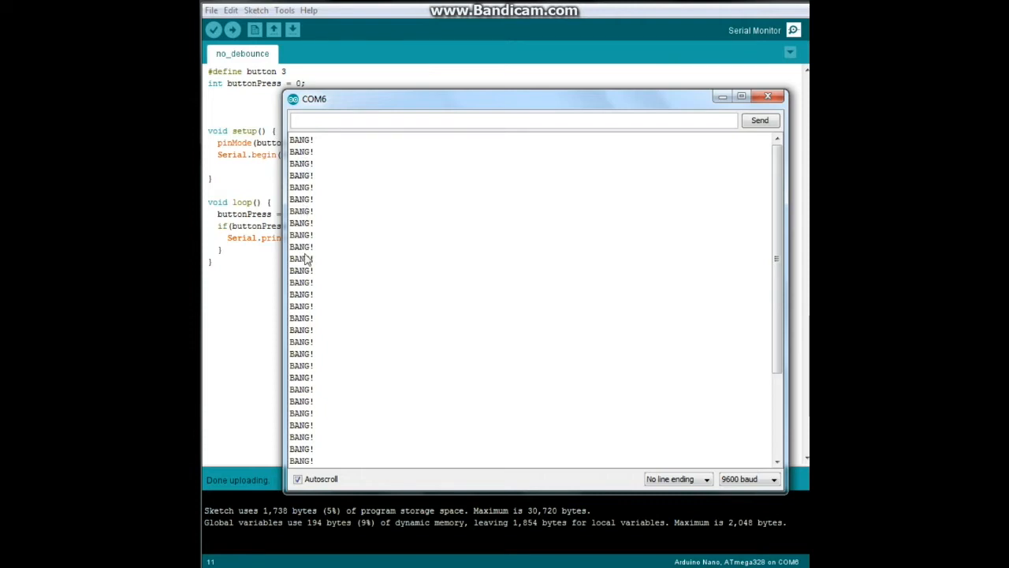
mouse_move(306, 391)
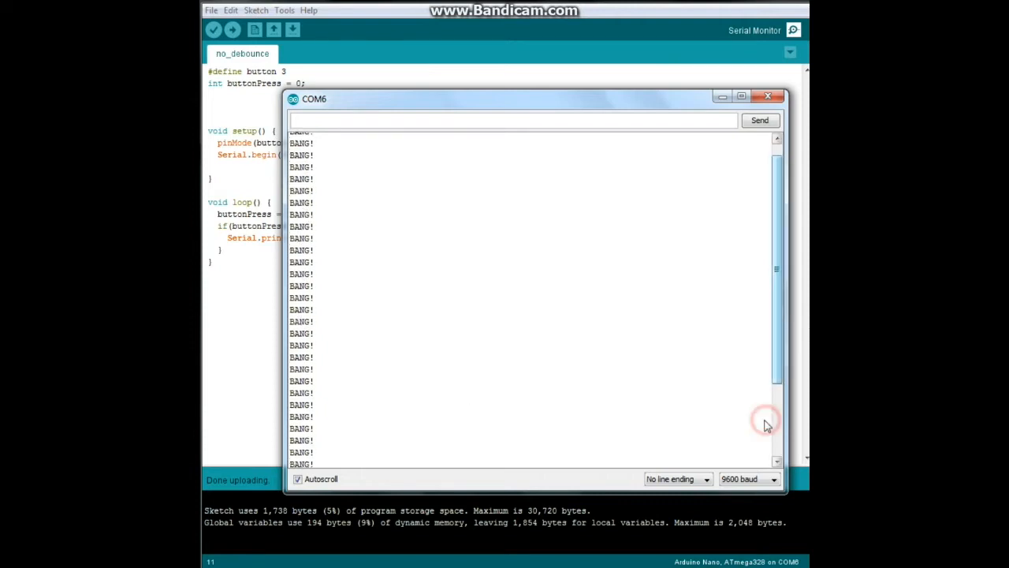
scroll("up", 3)
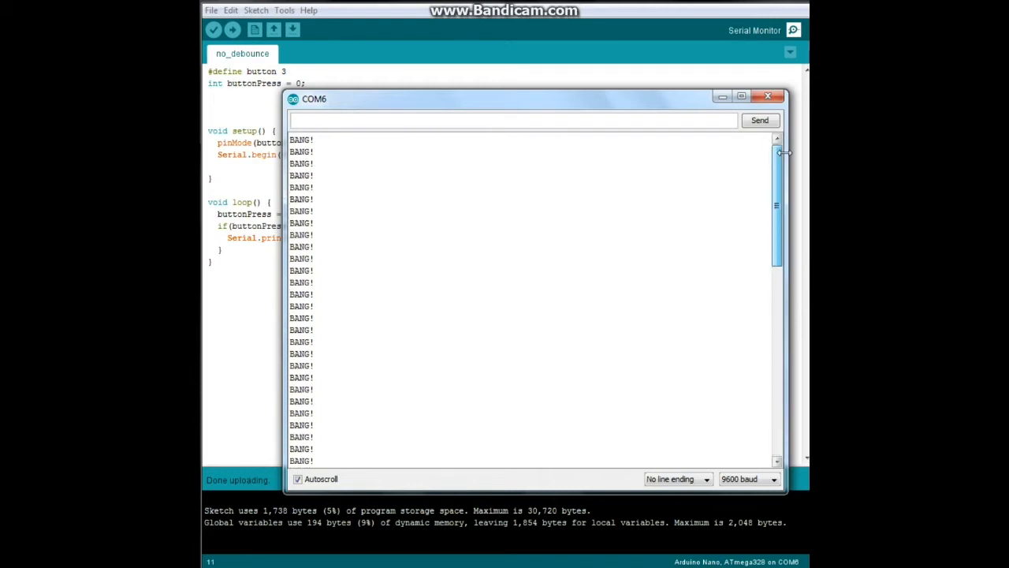
mouse_move(781, 155)
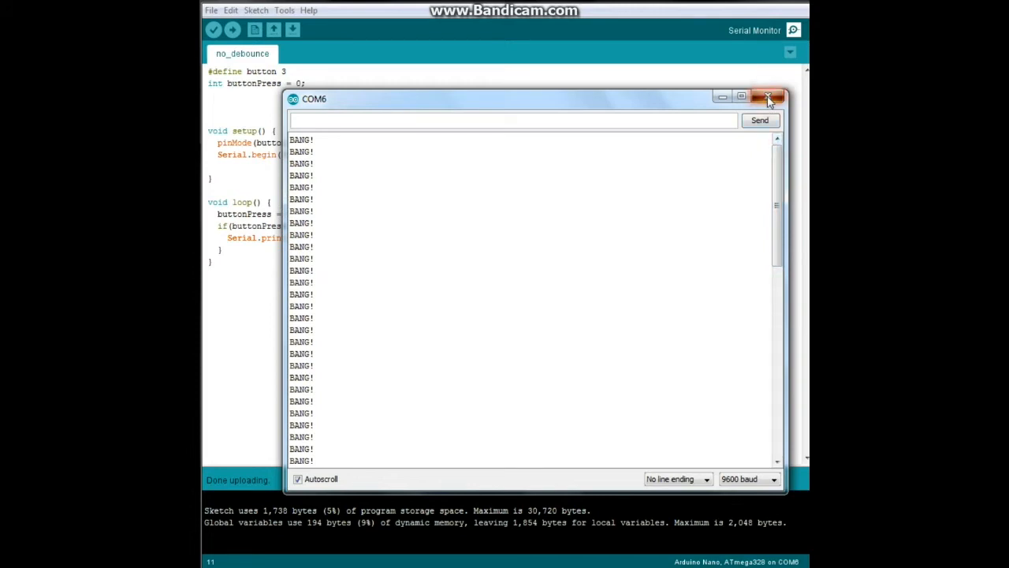
- Close the serial monitor and open the saved debounce sketch from the File menu
left_click(771, 97)
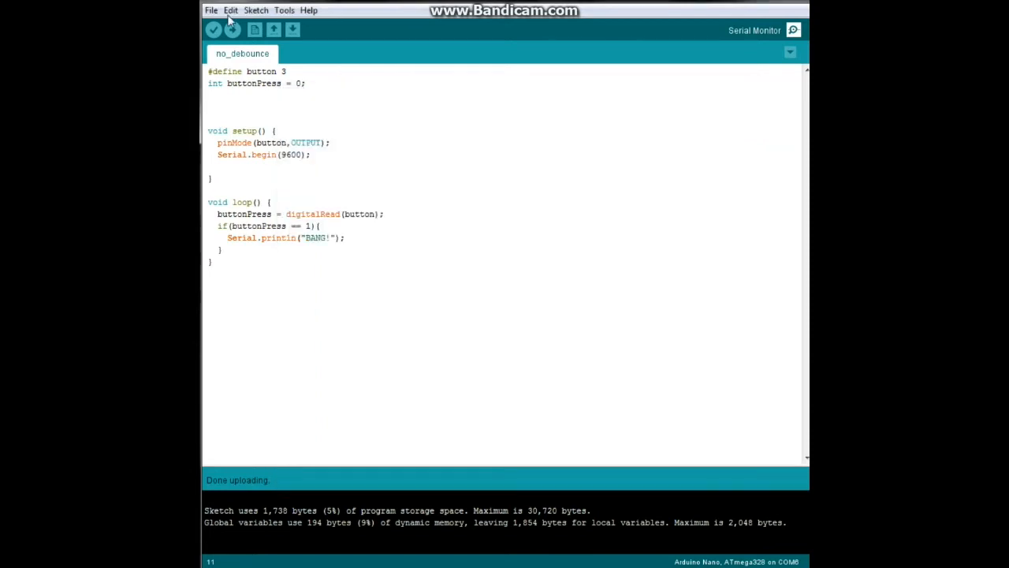
left_click(212, 10)
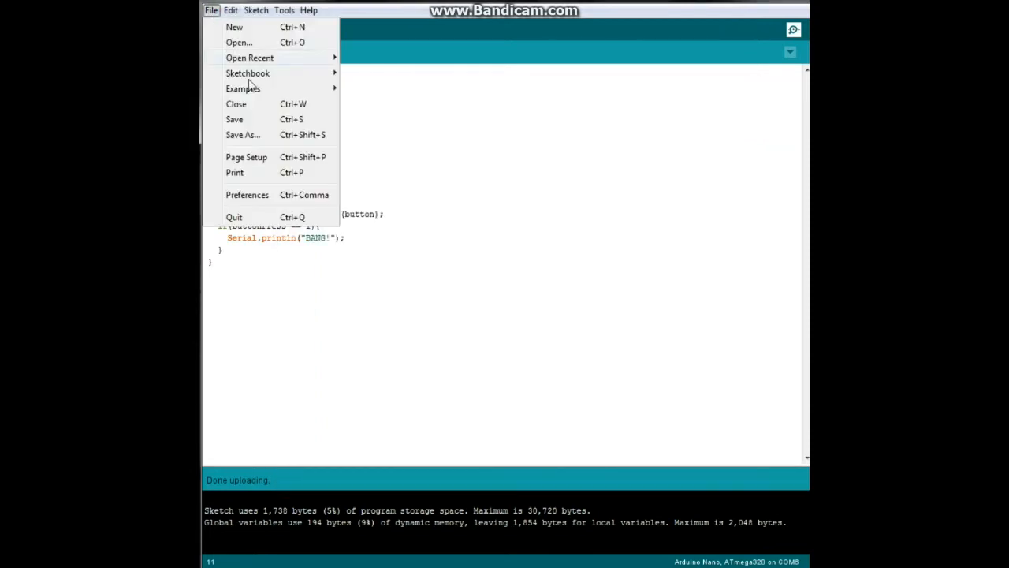
left_click(243, 89)
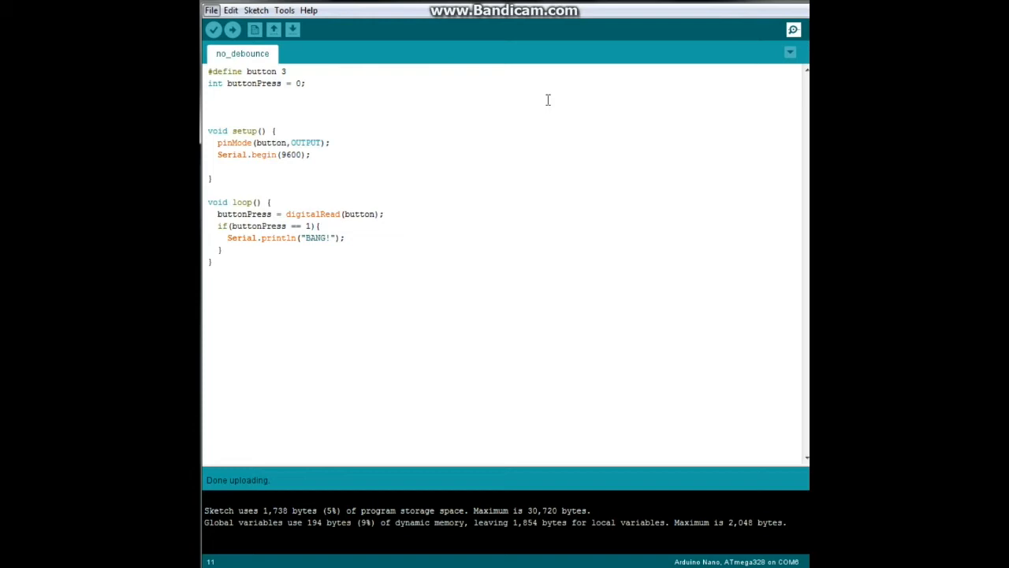
mouse_move(466, 78)
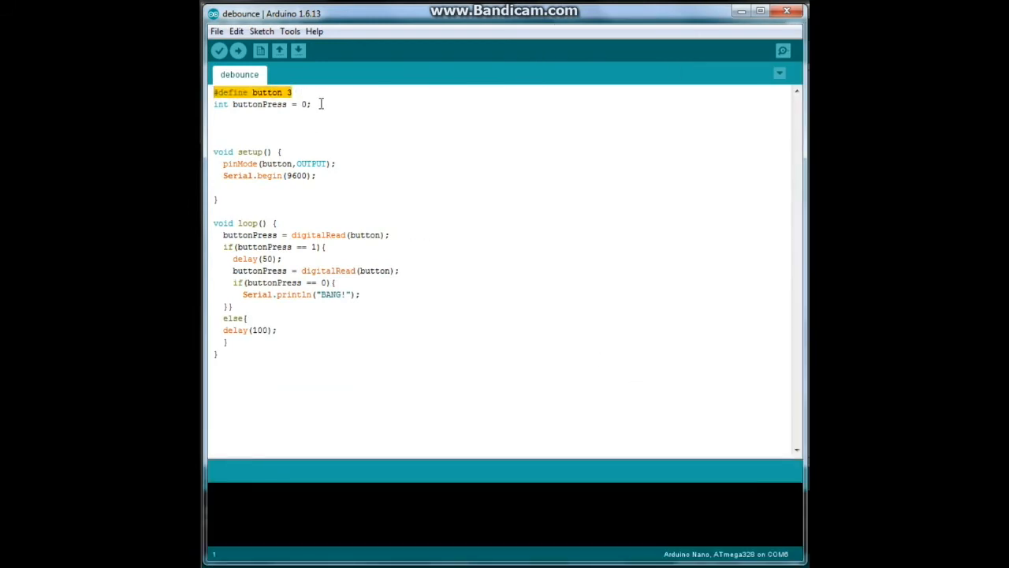
- Add delay(50) and a second button digitalRead inside the loop's if block
left_click(314, 103)
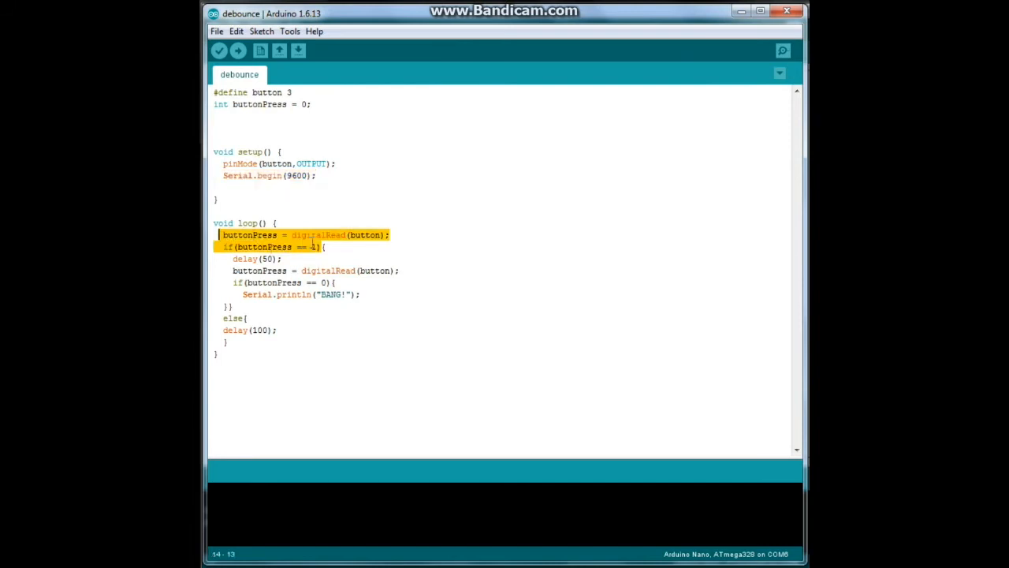
type("1")
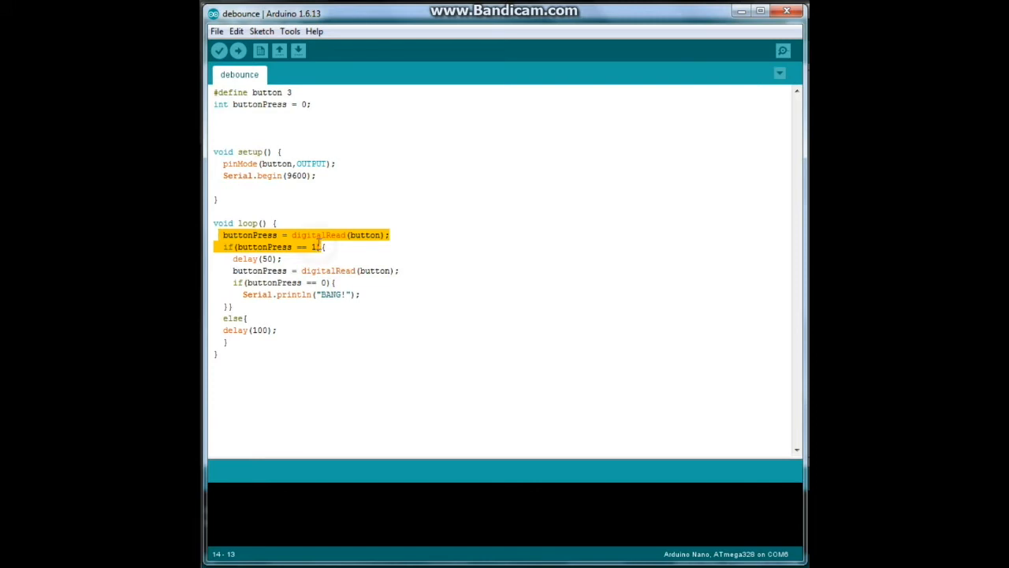
mouse_move(234, 258)
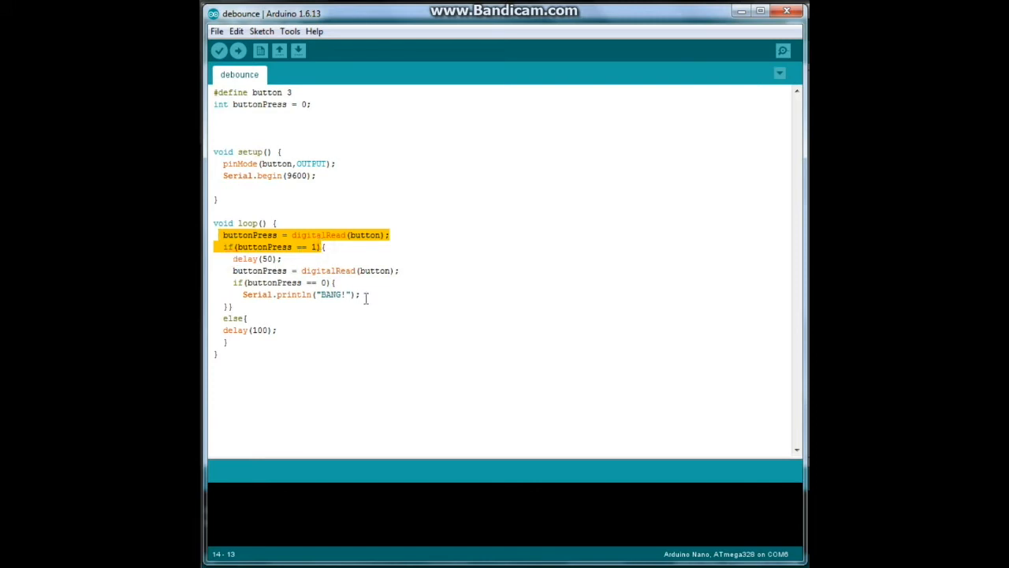
mouse_move(315, 261)
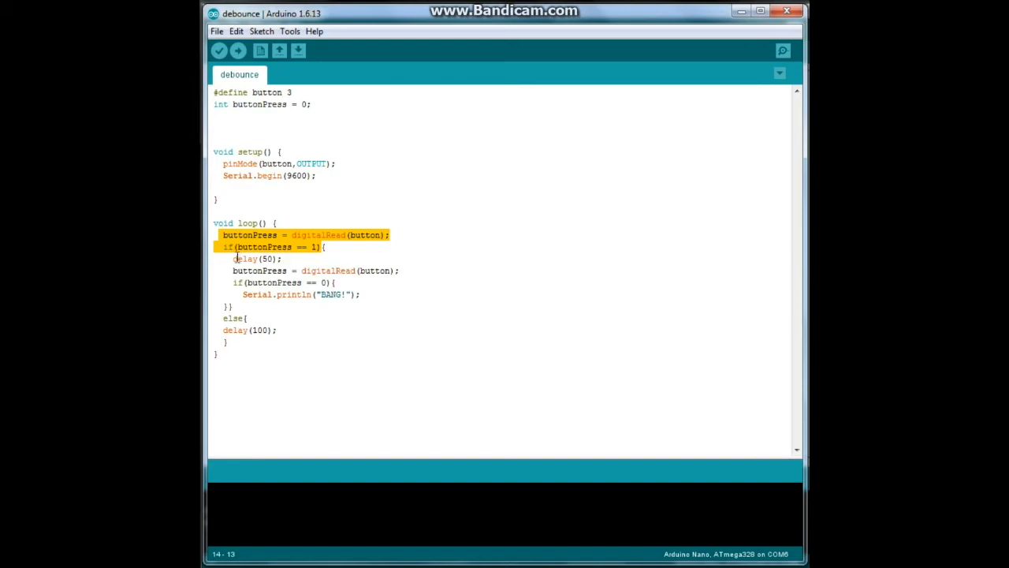
left_click(289, 259)
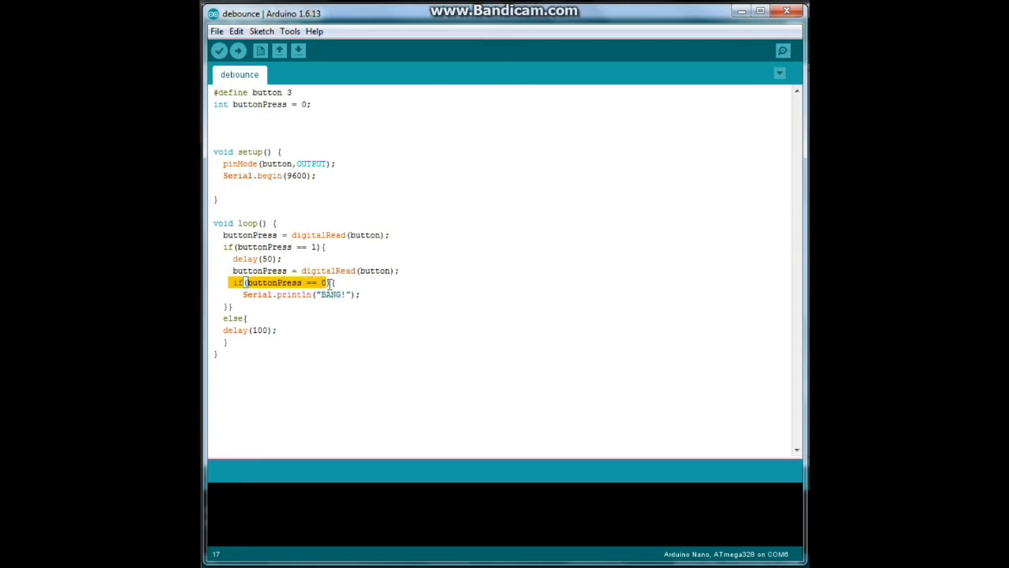
mouse_move(253, 297)
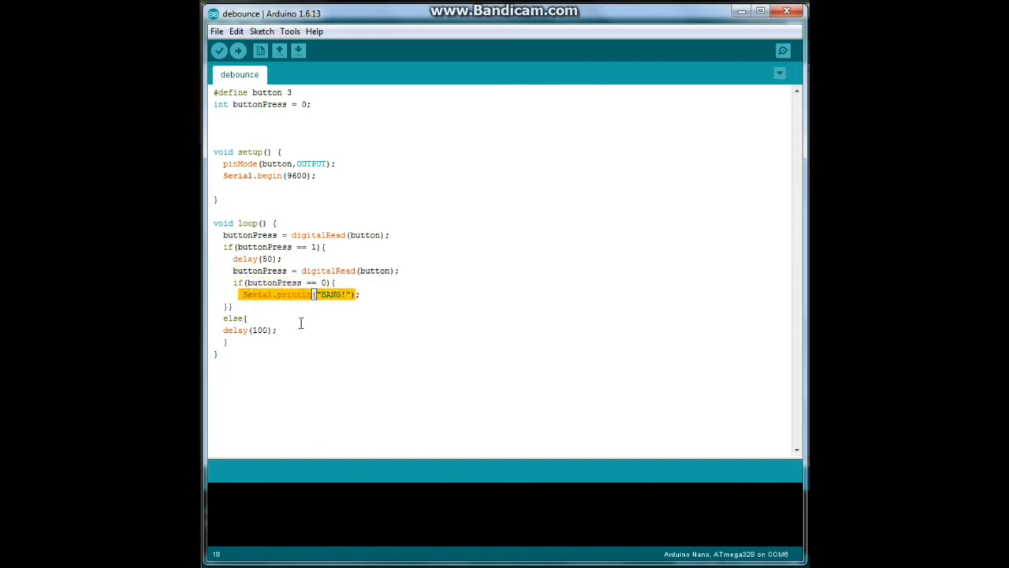
mouse_move(239, 318)
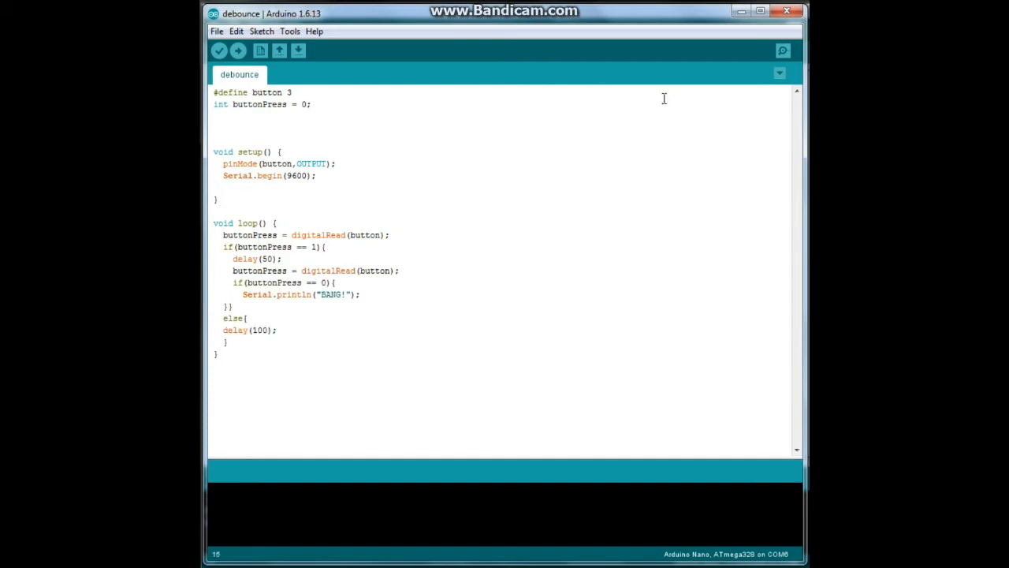
mouse_move(783, 50)
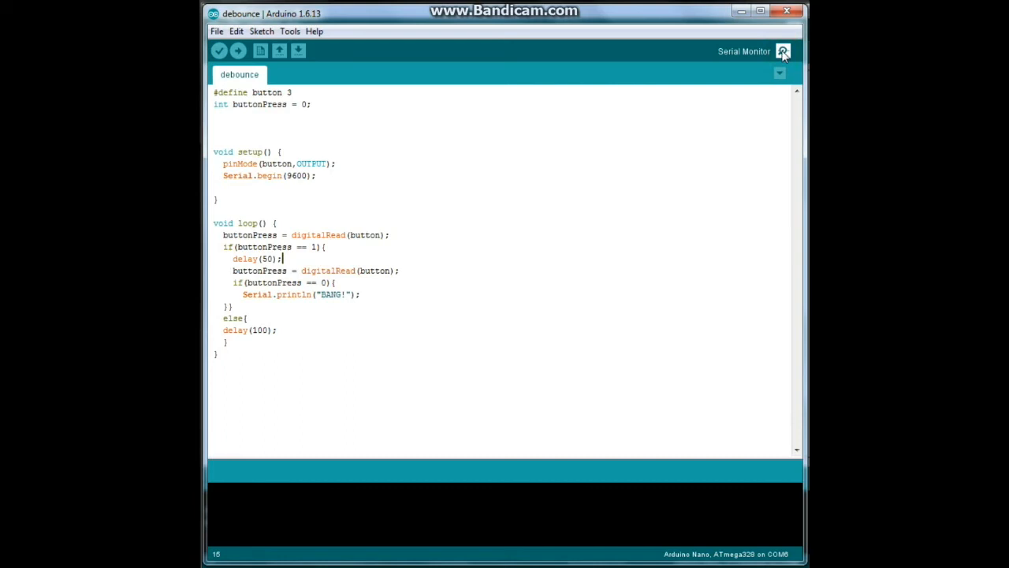
left_click(782, 51)
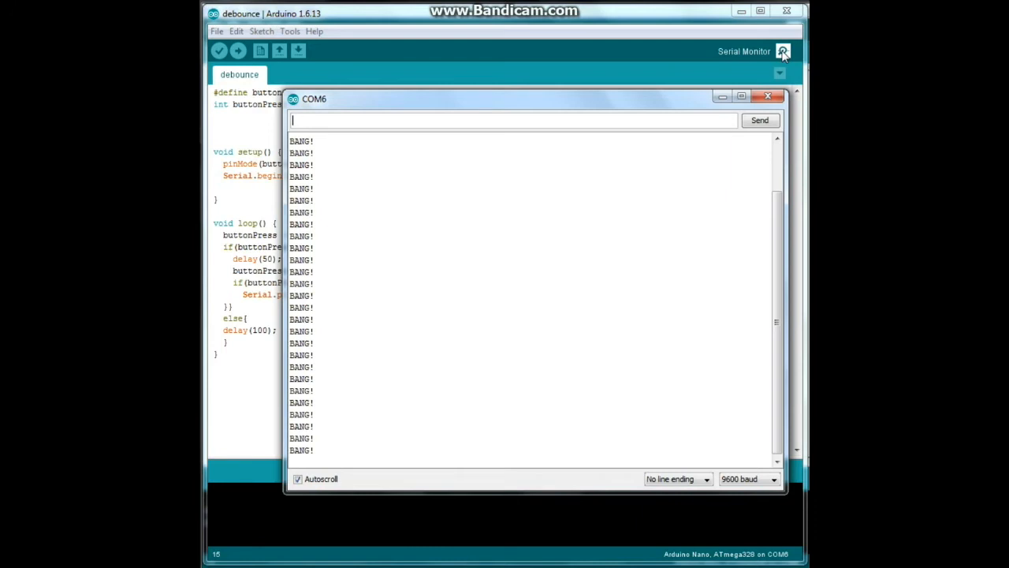
left_click(767, 96)
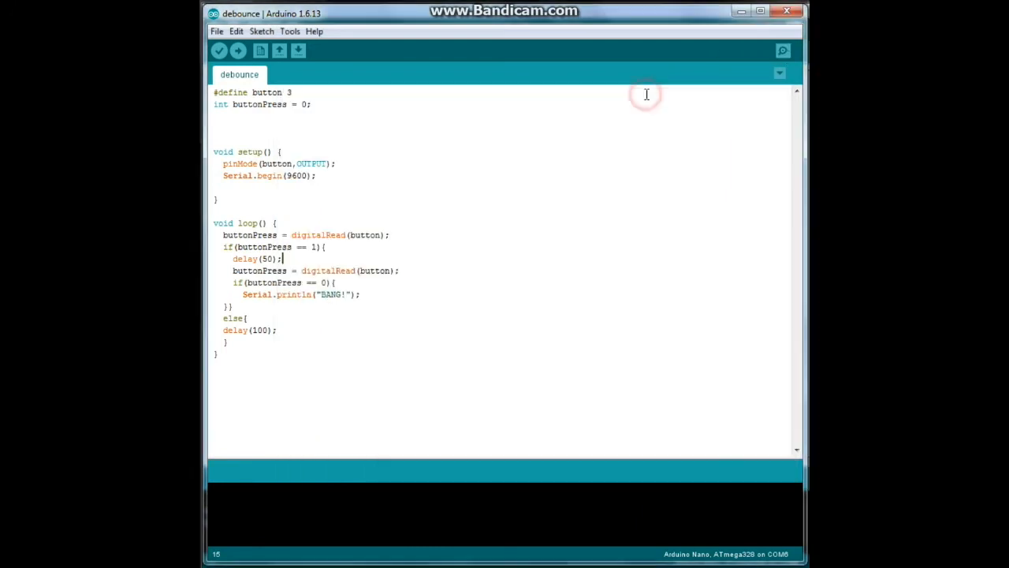
left_click(238, 50)
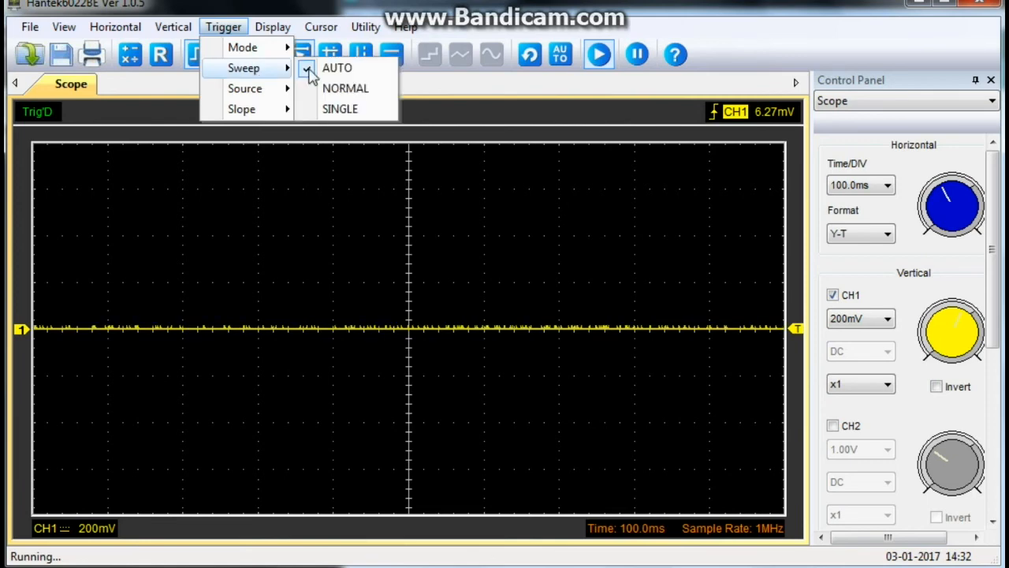
- Set the Hantek trigger sweep mode to Auto from the Trigger menu
left_click(337, 67)
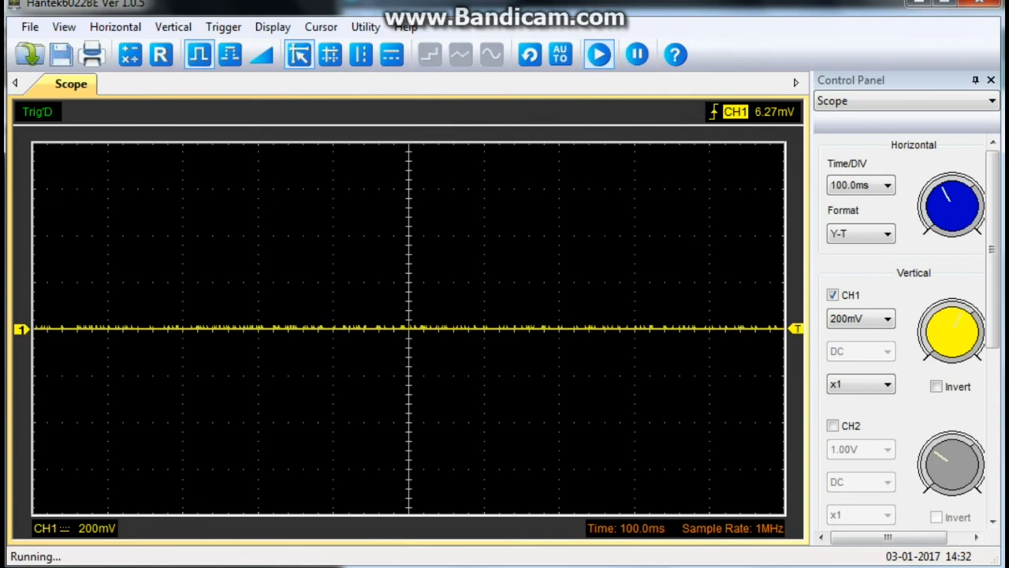
- Run the scope and capture channel 1's rising edge and bounce from a button press
left_click(637, 54)
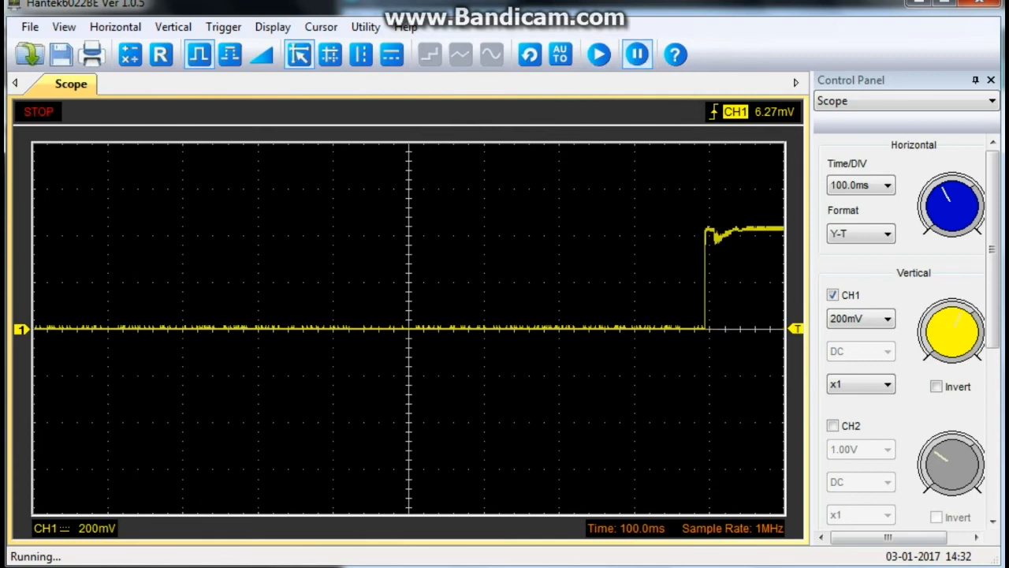
mouse_move(495, 308)
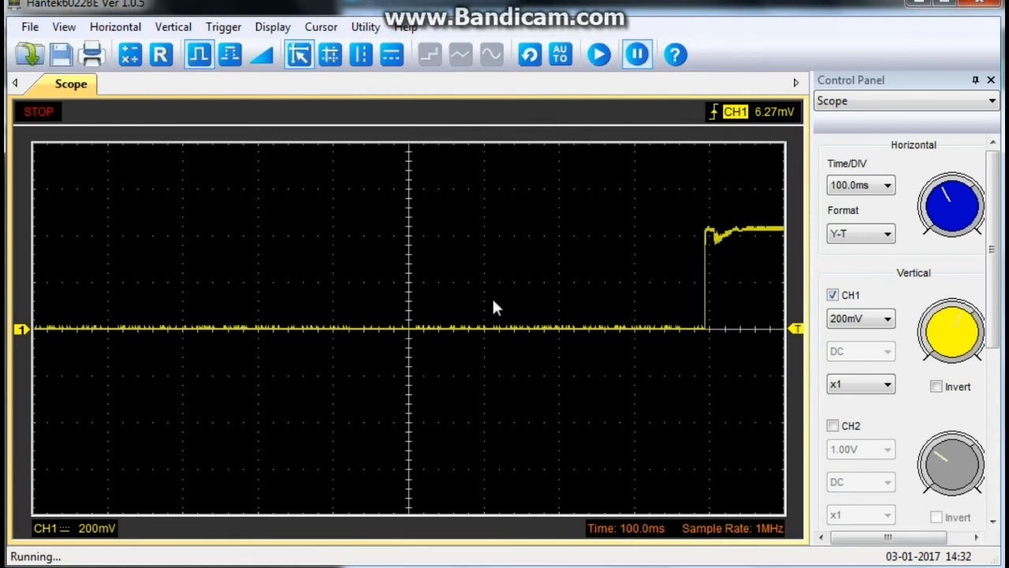
mouse_move(685, 240)
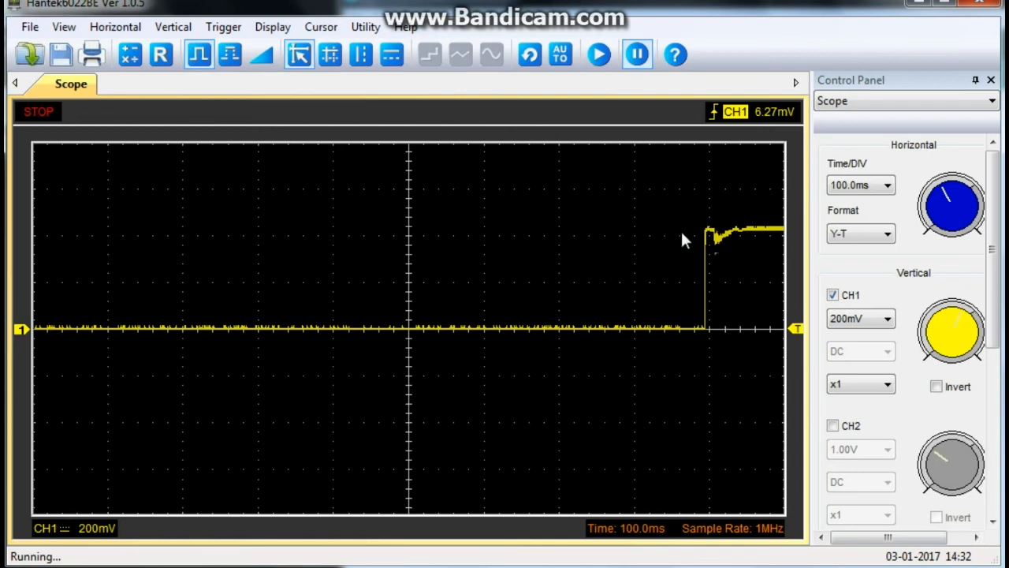
mouse_move(678, 298)
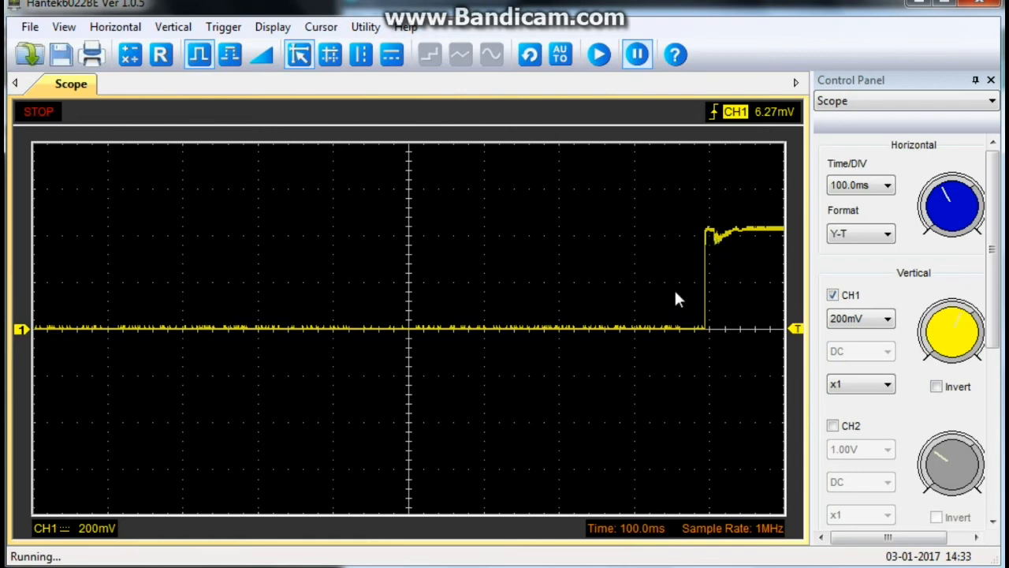
mouse_move(535, 464)
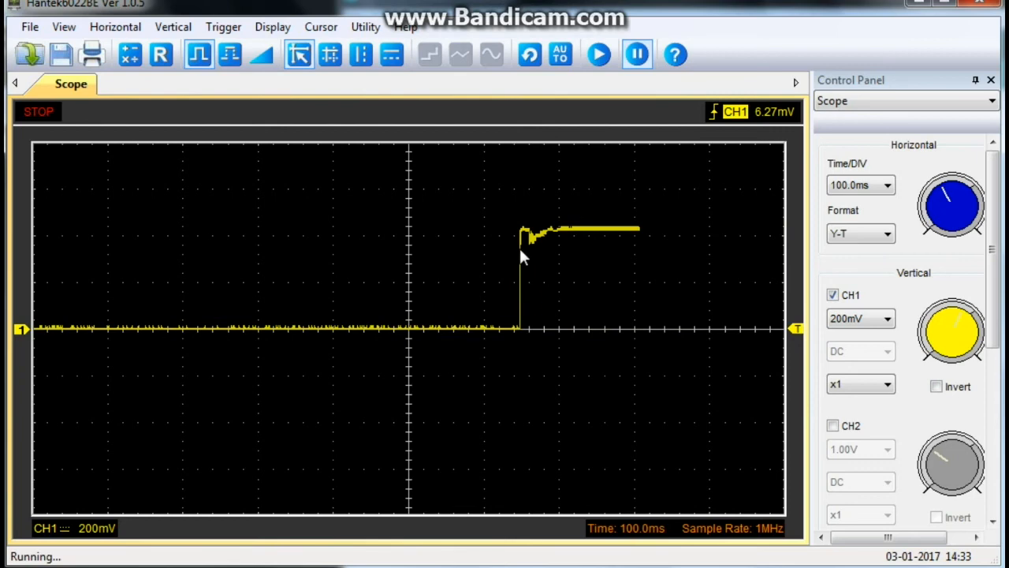
mouse_move(544, 239)
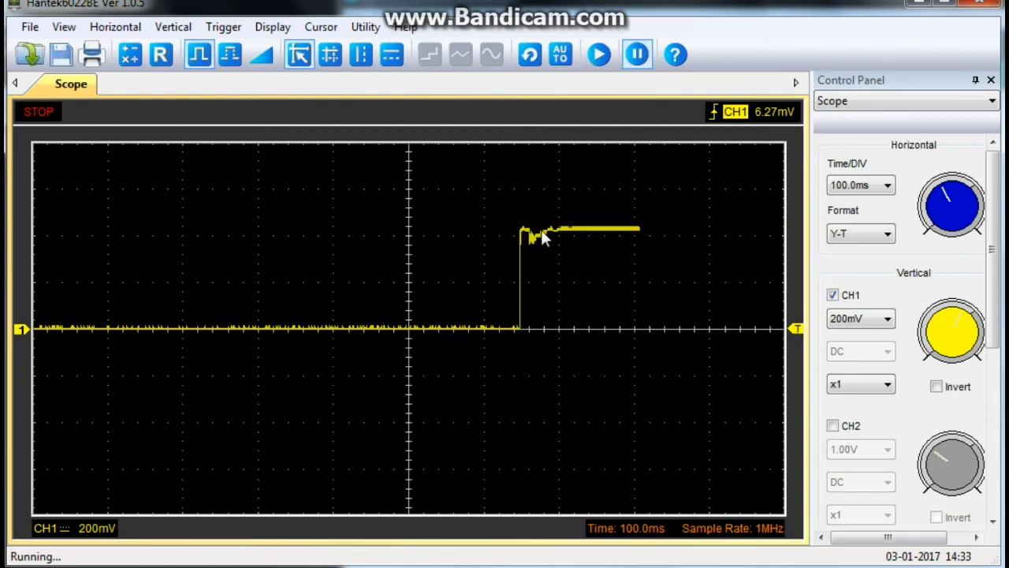
mouse_move(556, 237)
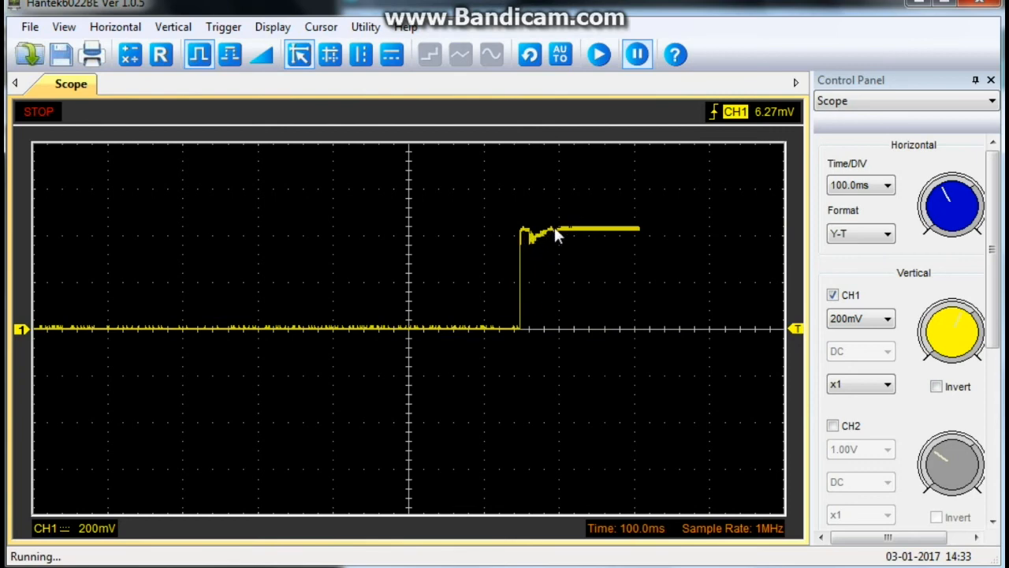
mouse_move(550, 239)
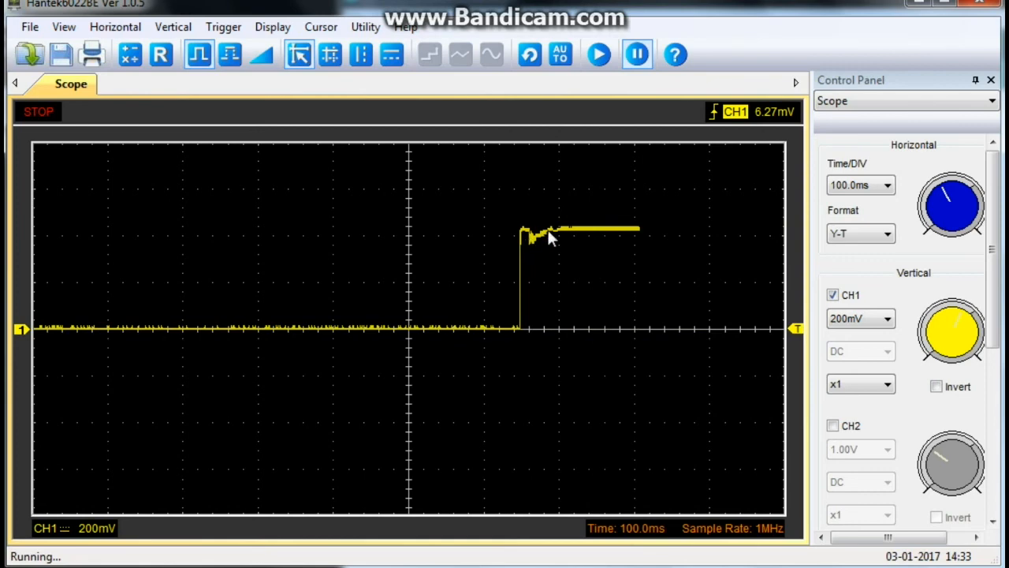
mouse_move(564, 309)
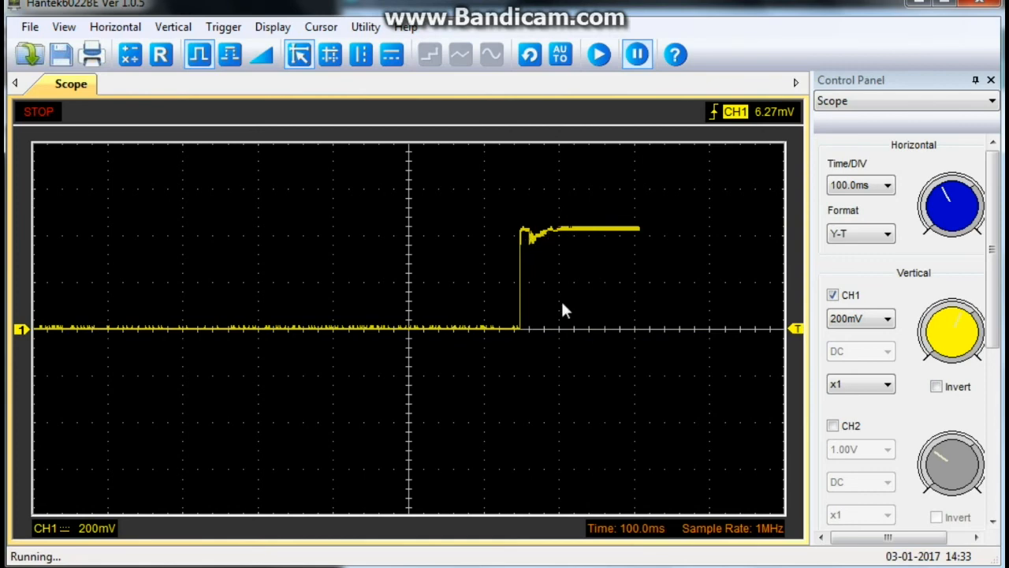
mouse_move(551, 267)
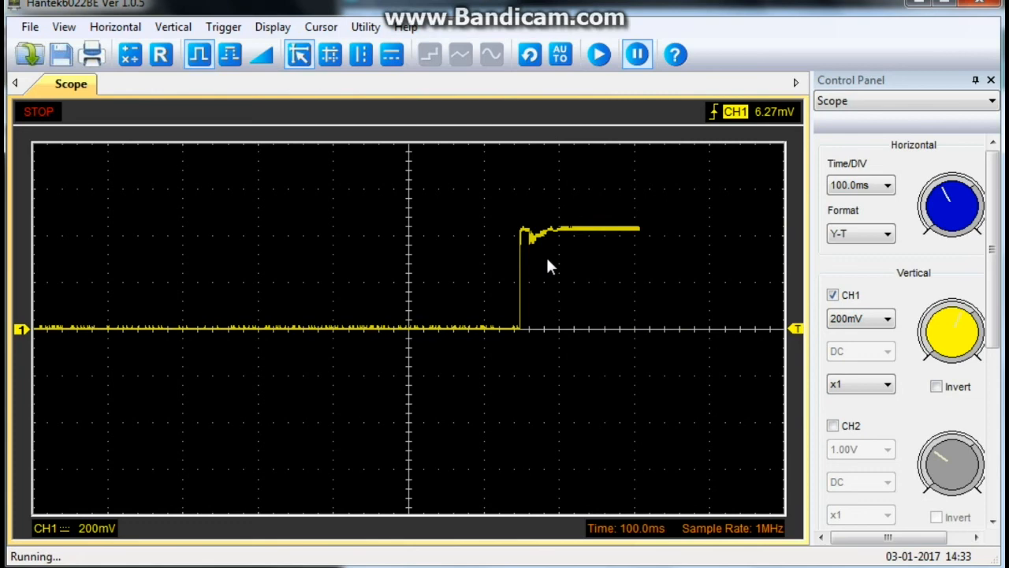
mouse_move(535, 253)
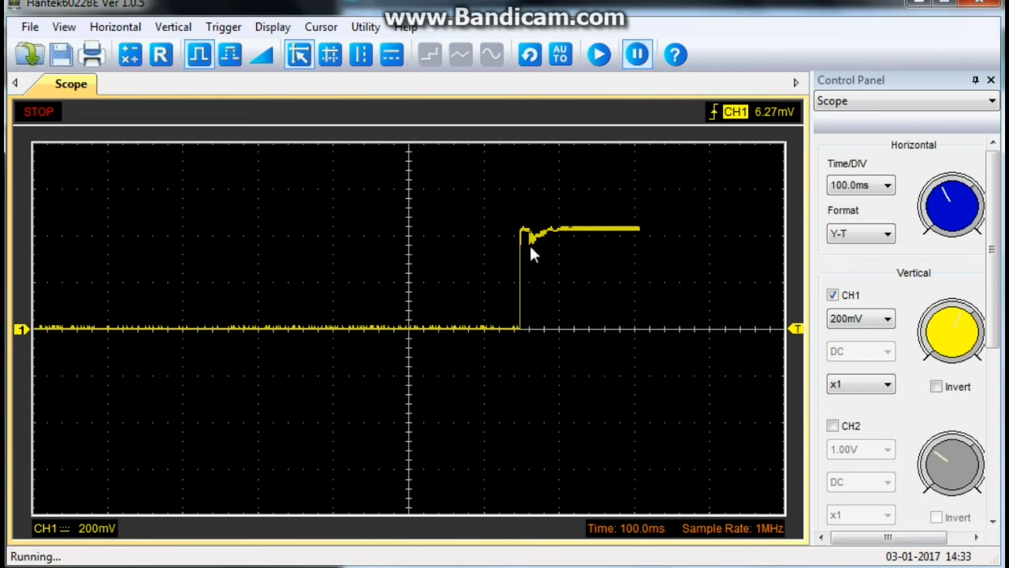
mouse_move(550, 243)
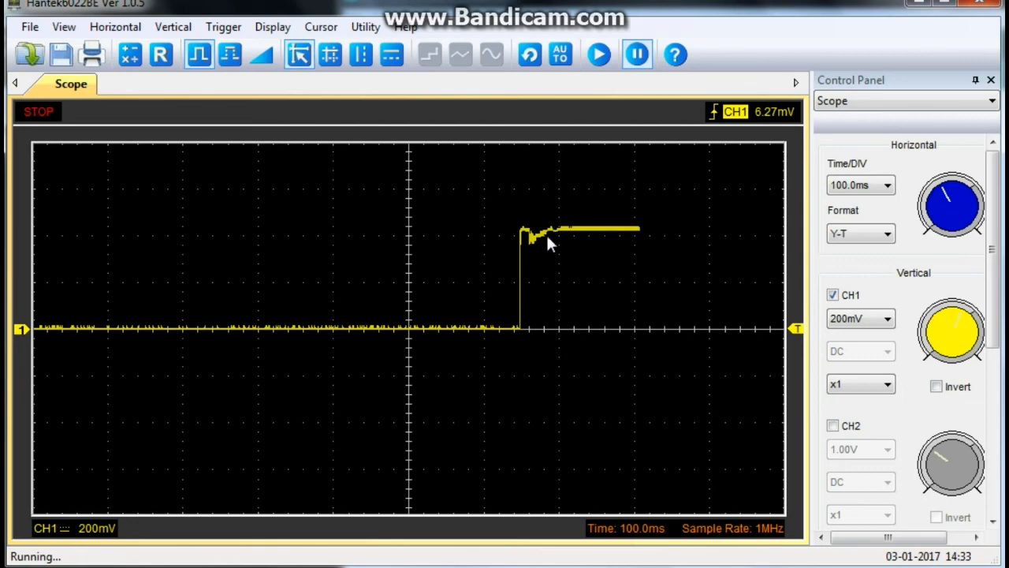
mouse_move(675, 255)
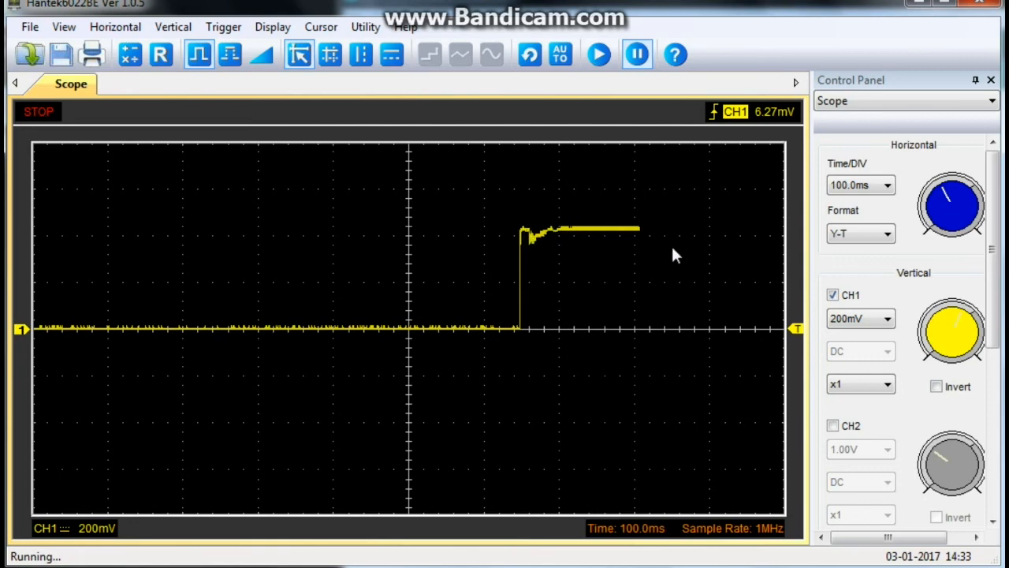
mouse_move(665, 238)
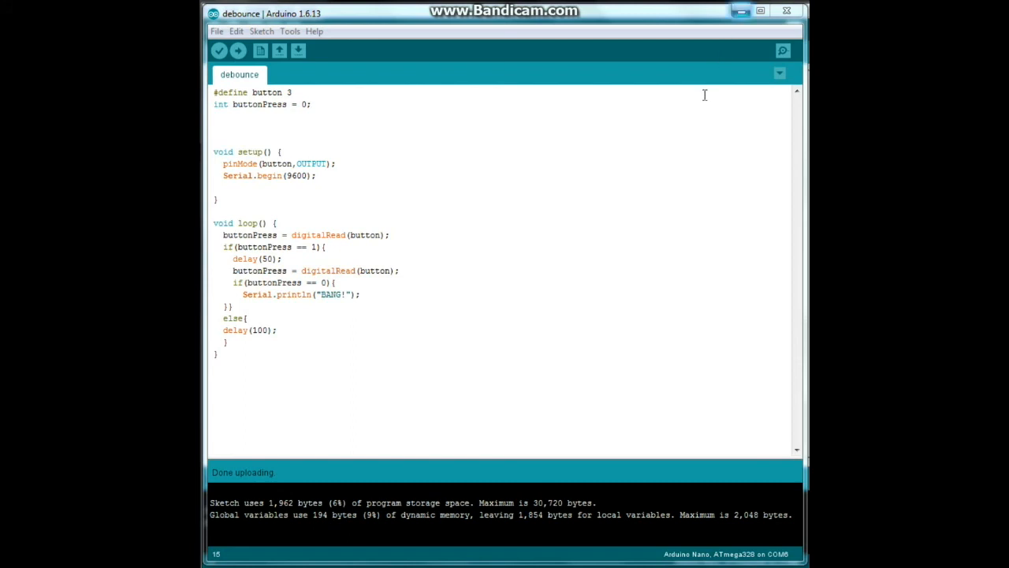
mouse_move(309, 432)
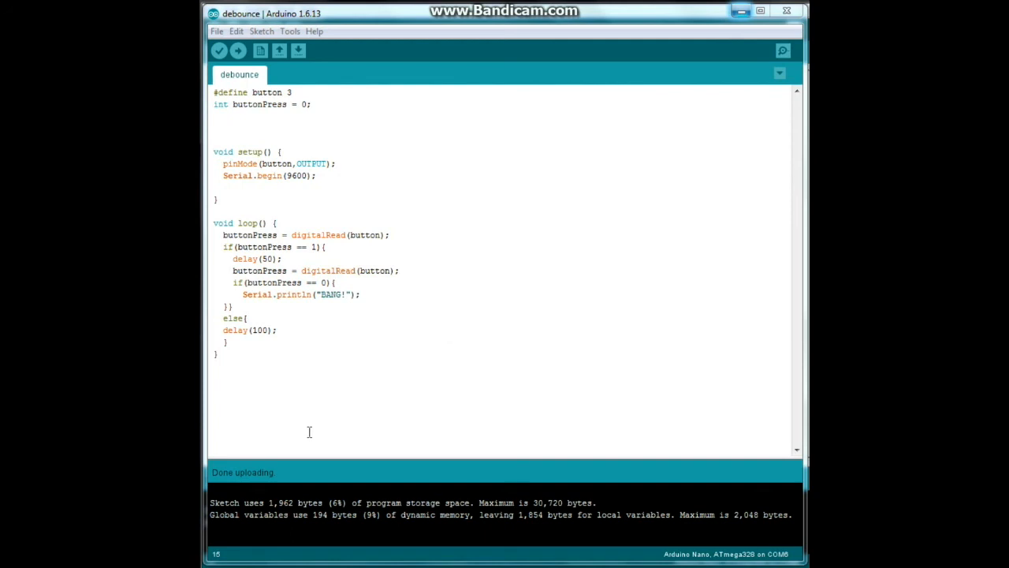
mouse_move(783, 51)
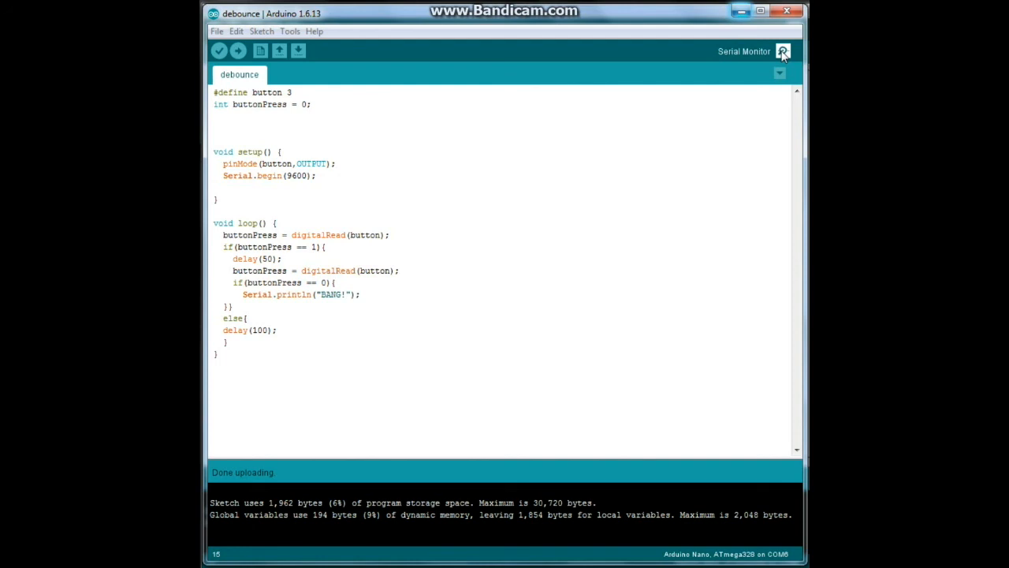
- Open the COM6 serial monitor and verify one BANG! per press, five in total
left_click(783, 51)
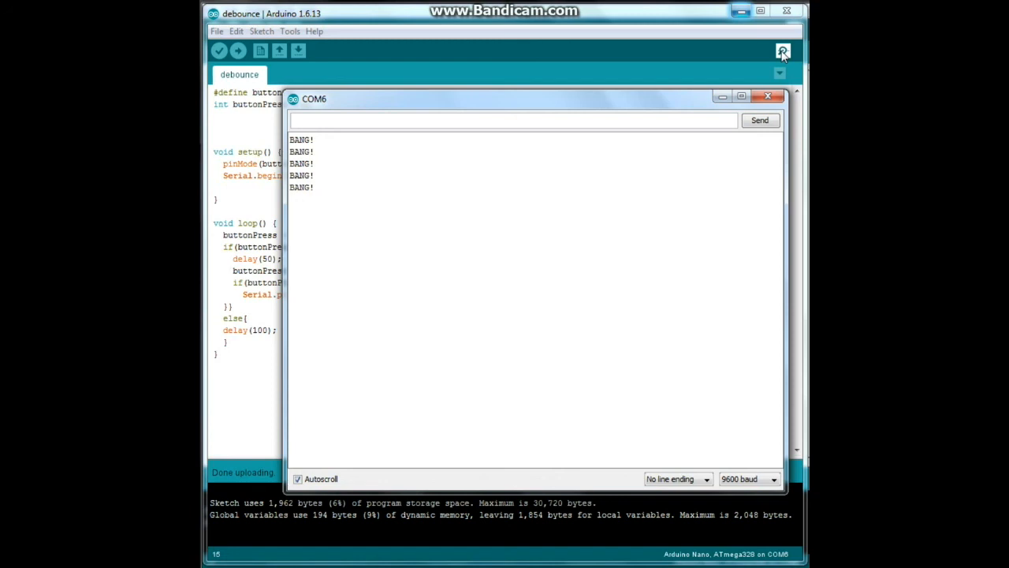
left_click(513, 120)
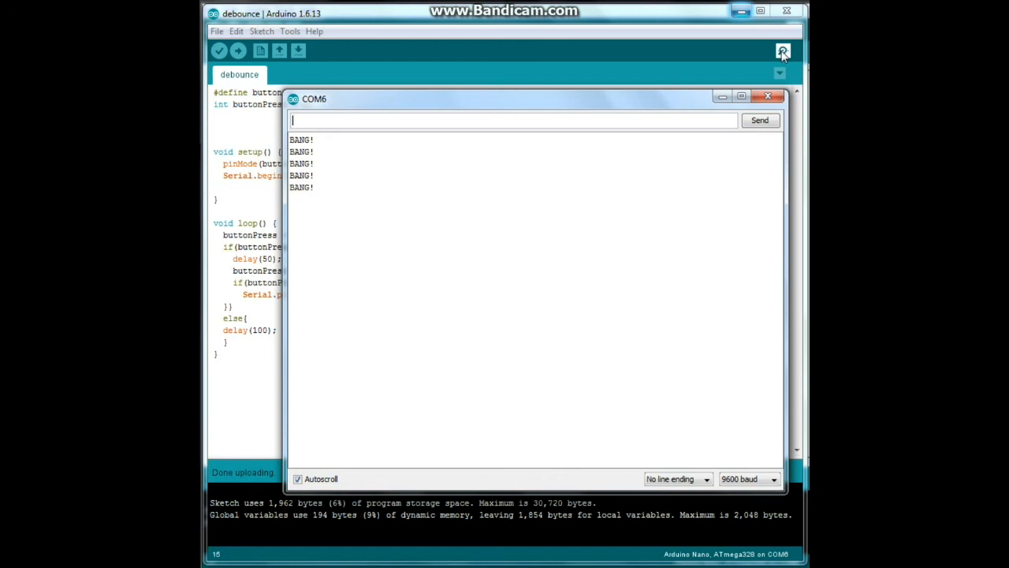